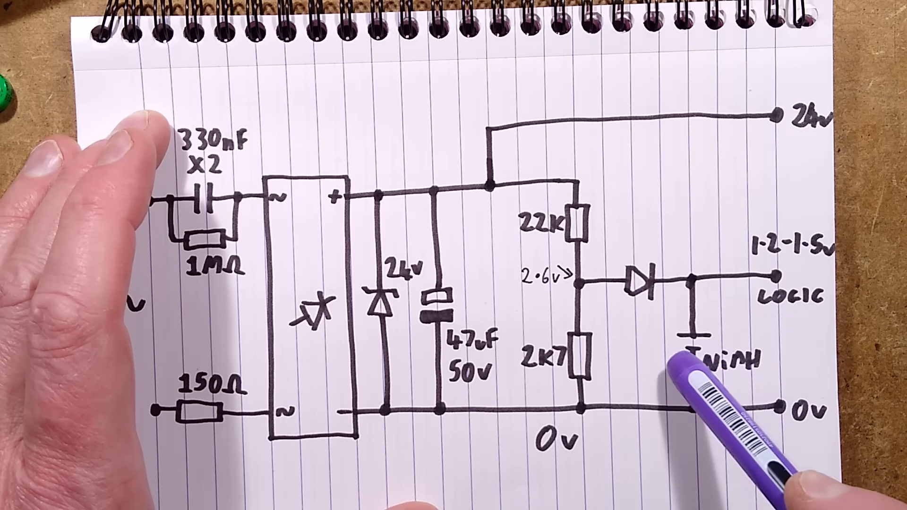
pyautogui.moveTo(578, 359)
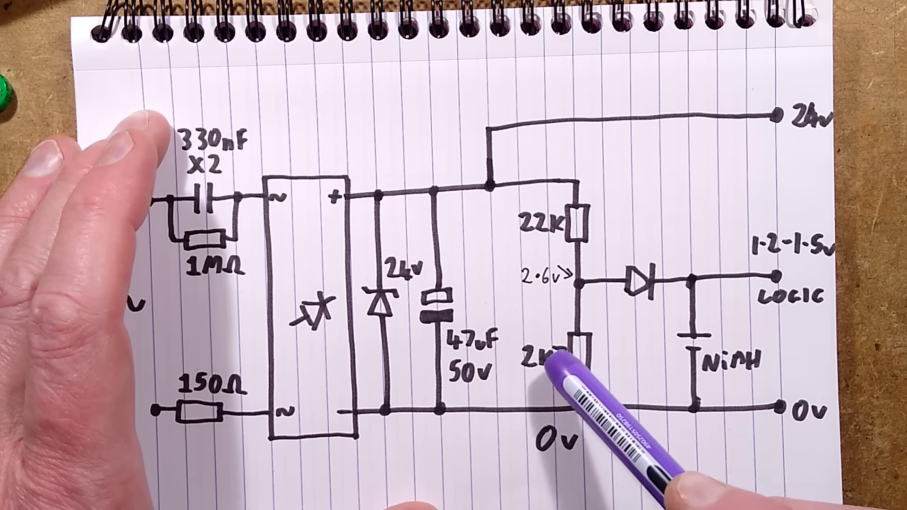